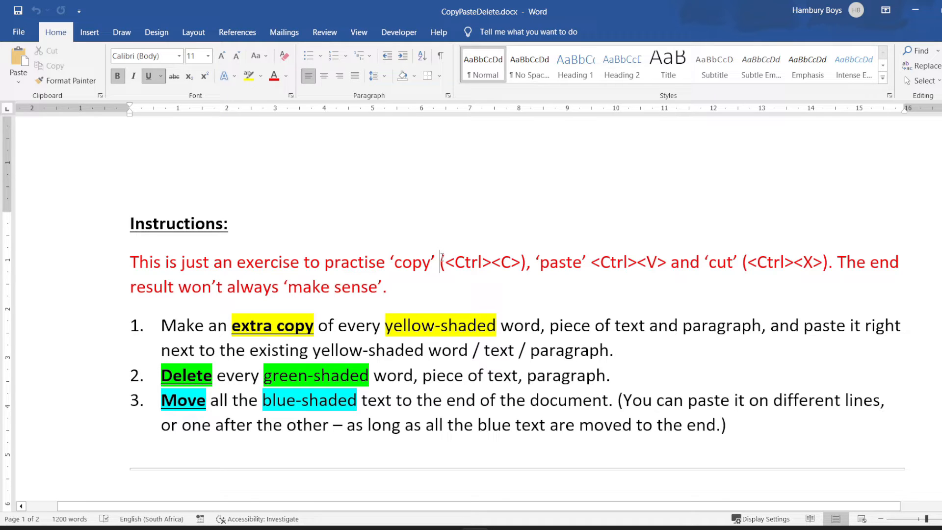
- Duplicate the yellow 'Online Video' text and the yellow new-themes sentence right after their originals
left_click_drag(439, 262, 531, 262)
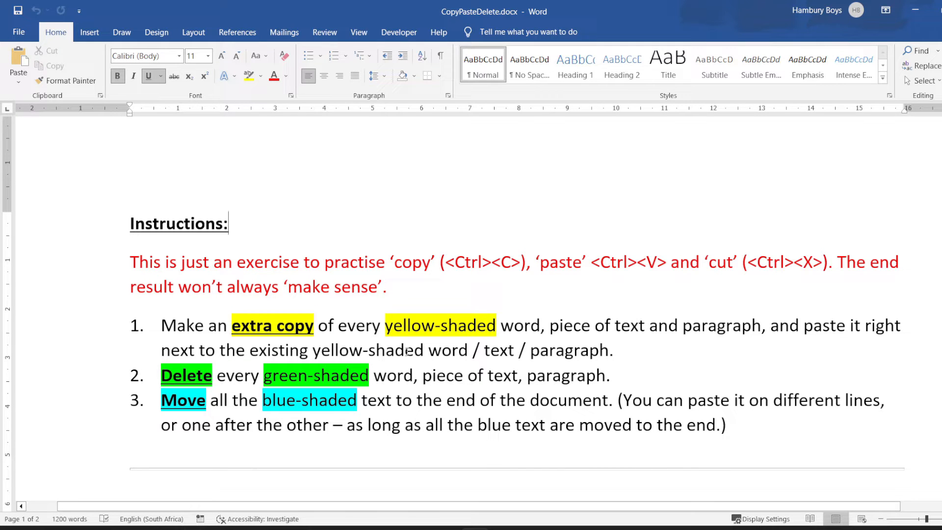
scroll("down", 3)
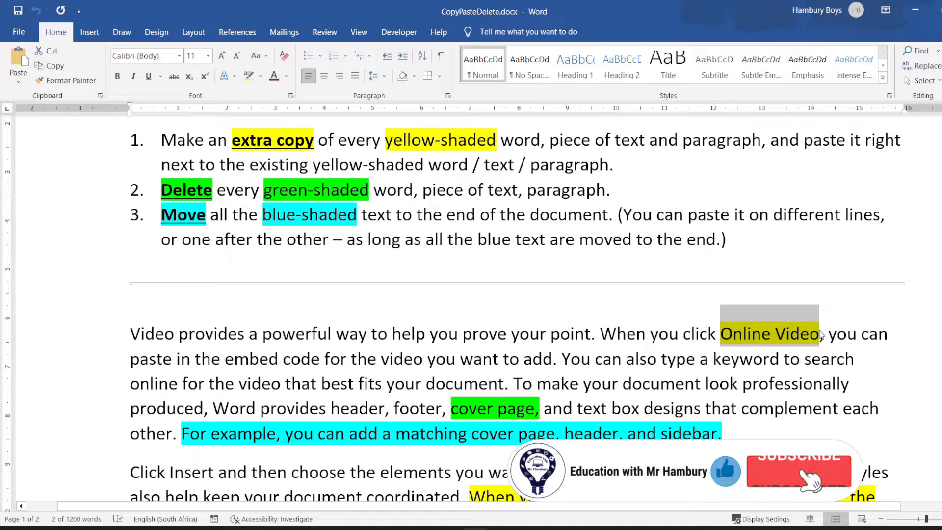
key("ctrl+v")
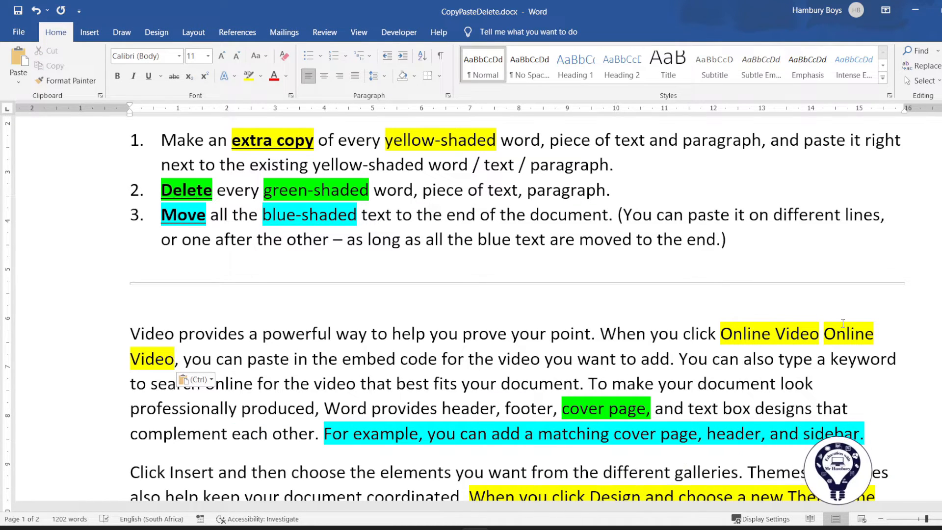
scroll("down", 3)
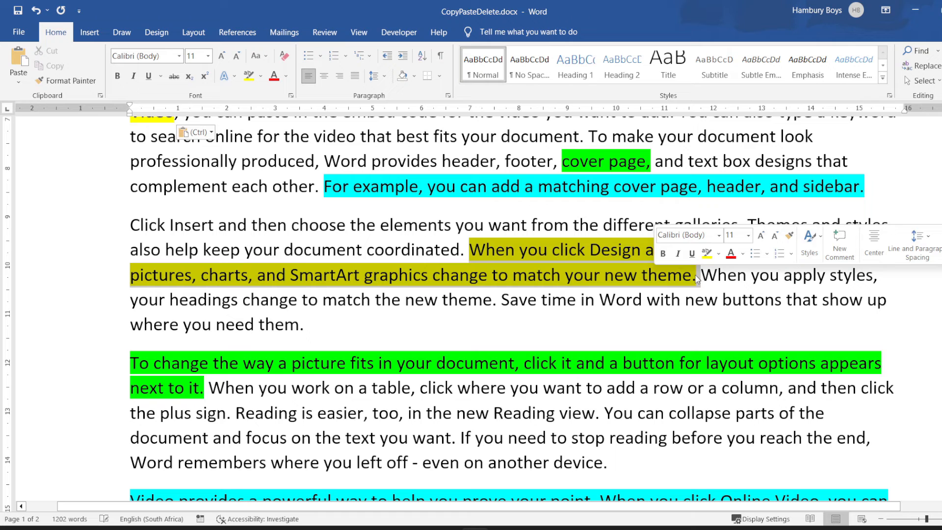
right_click(620, 258)
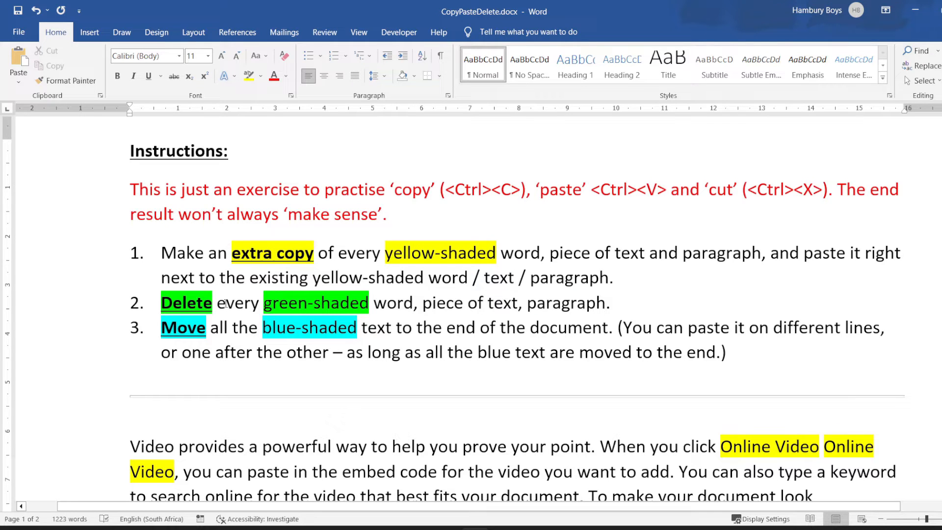
- Delete the green-shaded text, dropping the word count from 1223 to 1109
key("Delete")
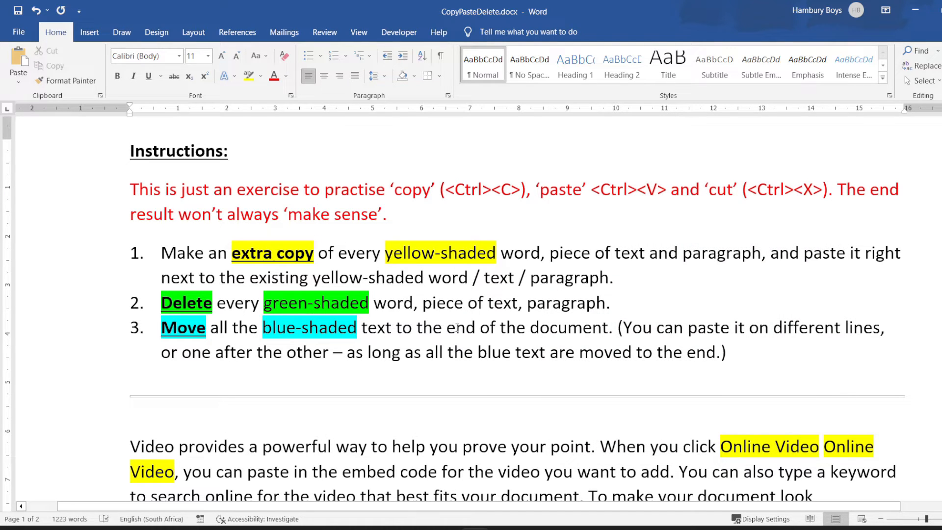
scroll("down", 3)
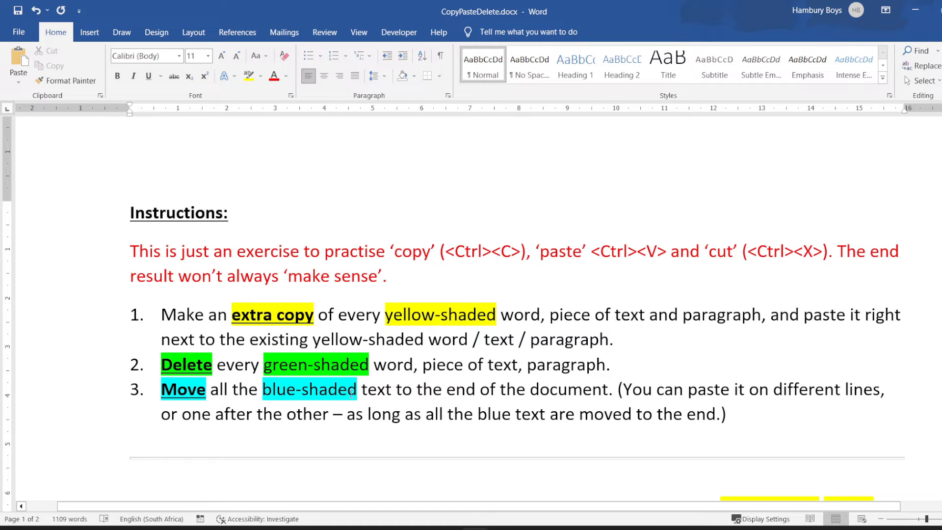
- Cut the blue paragraph about choosing gallery elements, ready to move it to the document's end
scroll("down", 3)
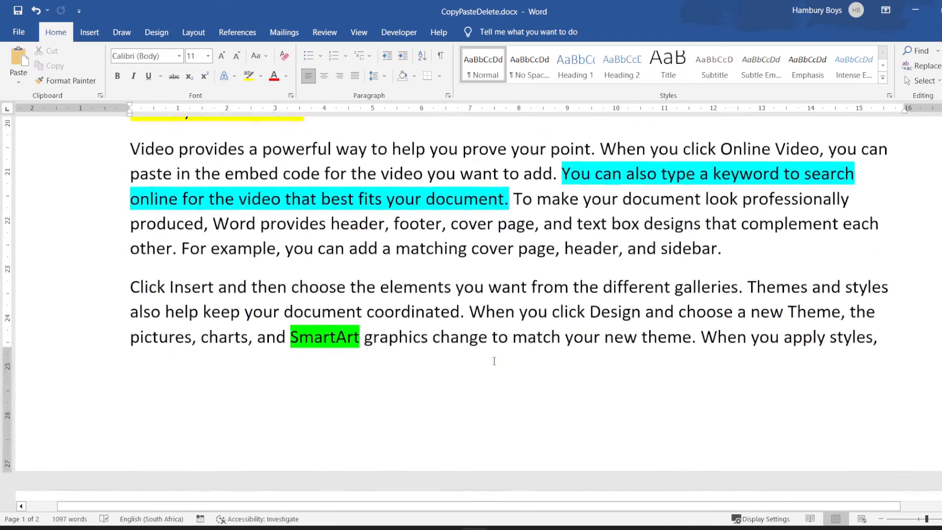
scroll("down", 3)
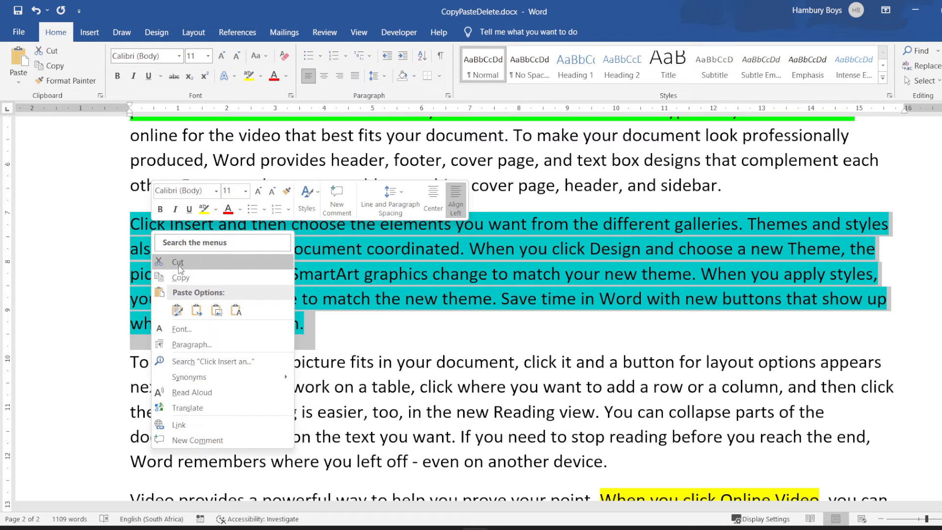
left_click(177, 263)
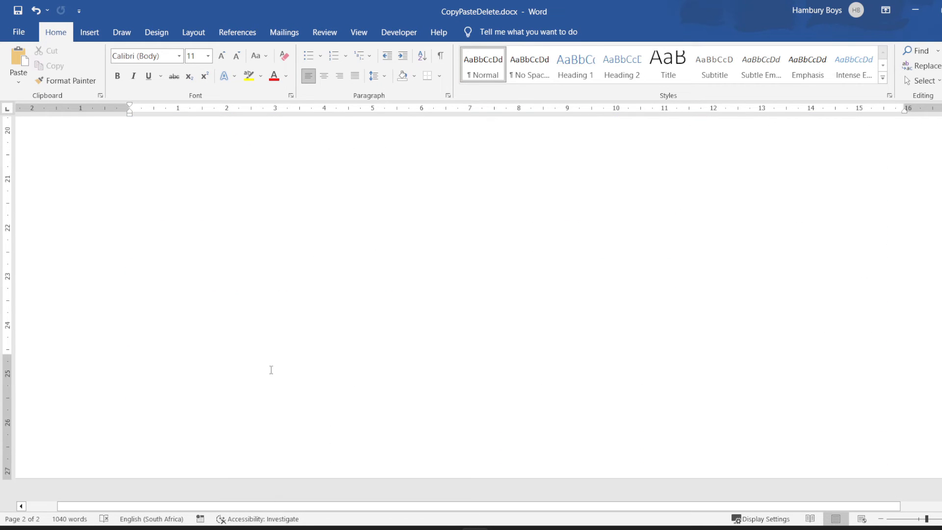